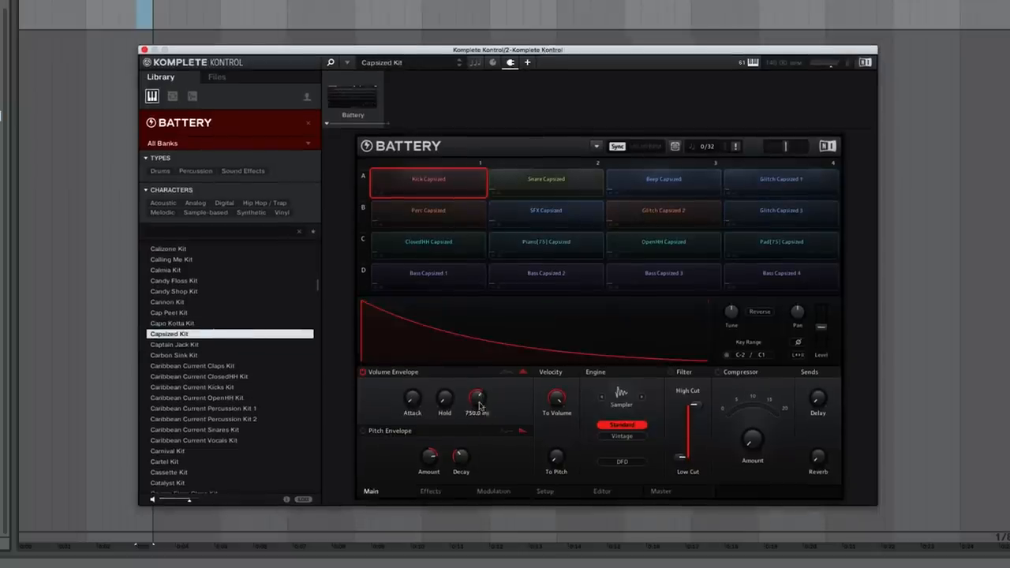
# - Shorten the Kick Capsized pad's volume envelope decay in Battery from 750 ms to 181.4 ms
pyautogui.moveTo(478, 398); pyautogui.dragTo(478, 407)
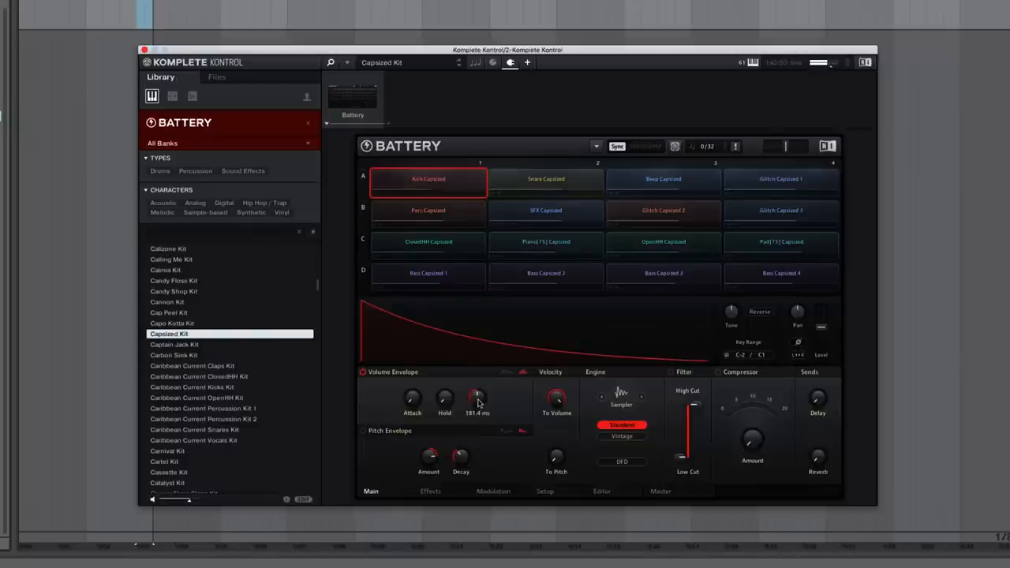